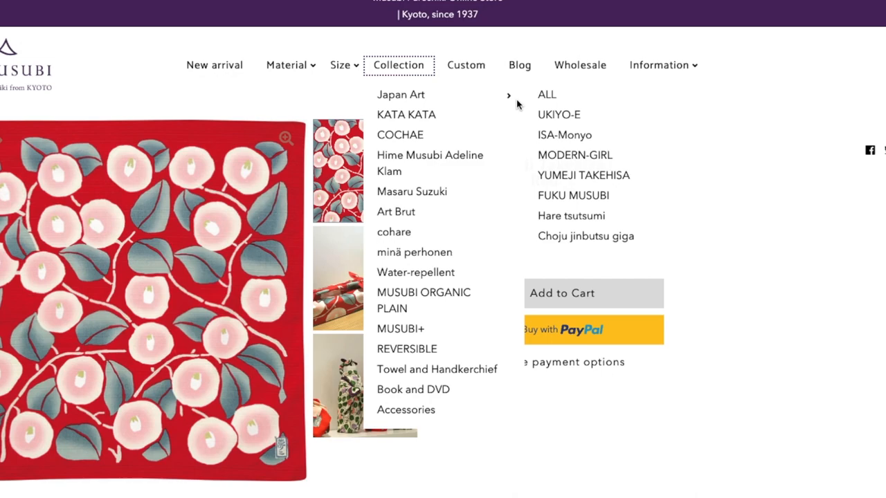
Leave the Musubi Collection menu and go to the Eboya shop's Fountain Pens series.
left_click(584, 175)
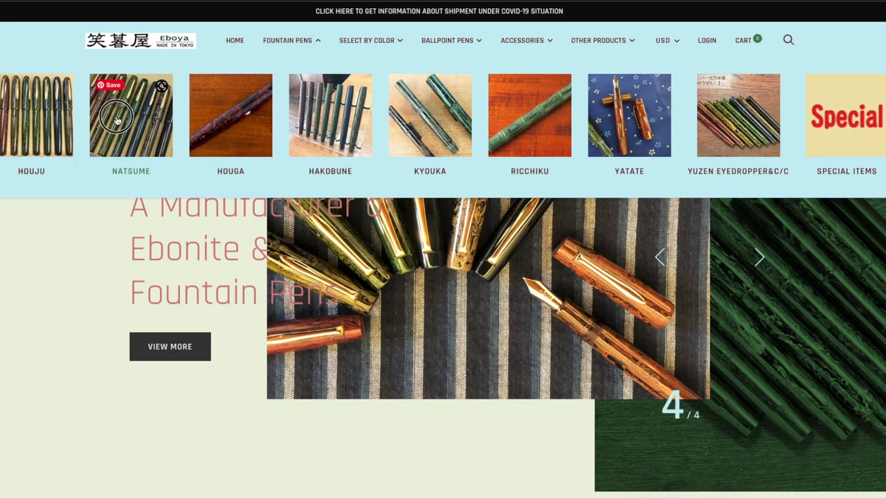
Scroll the Eboya fountain pens collection listing Houju-L TANSHIN (RED) pens and prices.
scroll("down", 3)
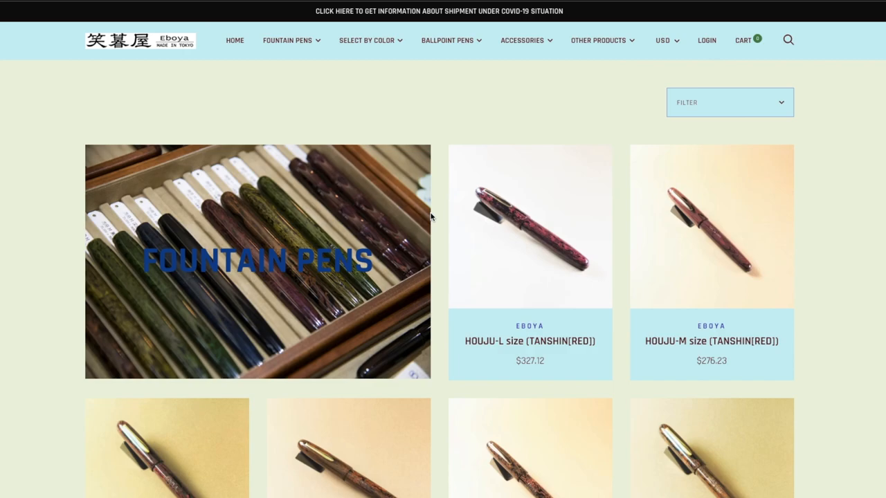
scroll("down", 3)
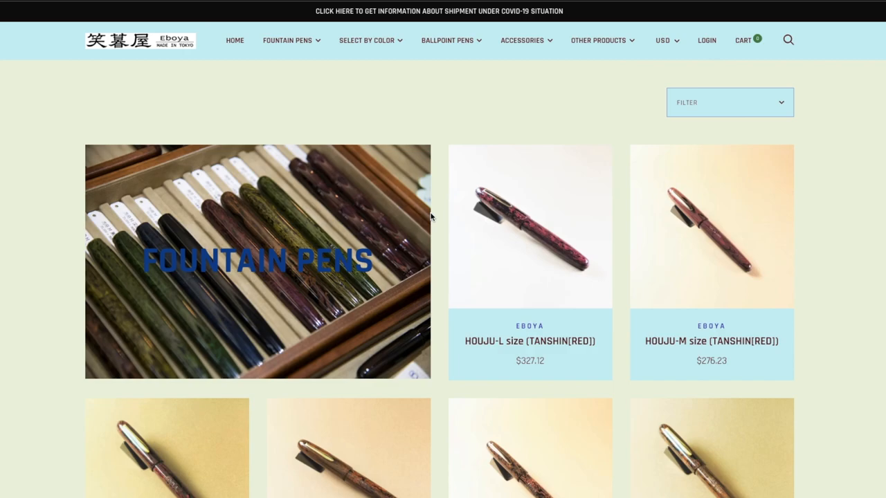